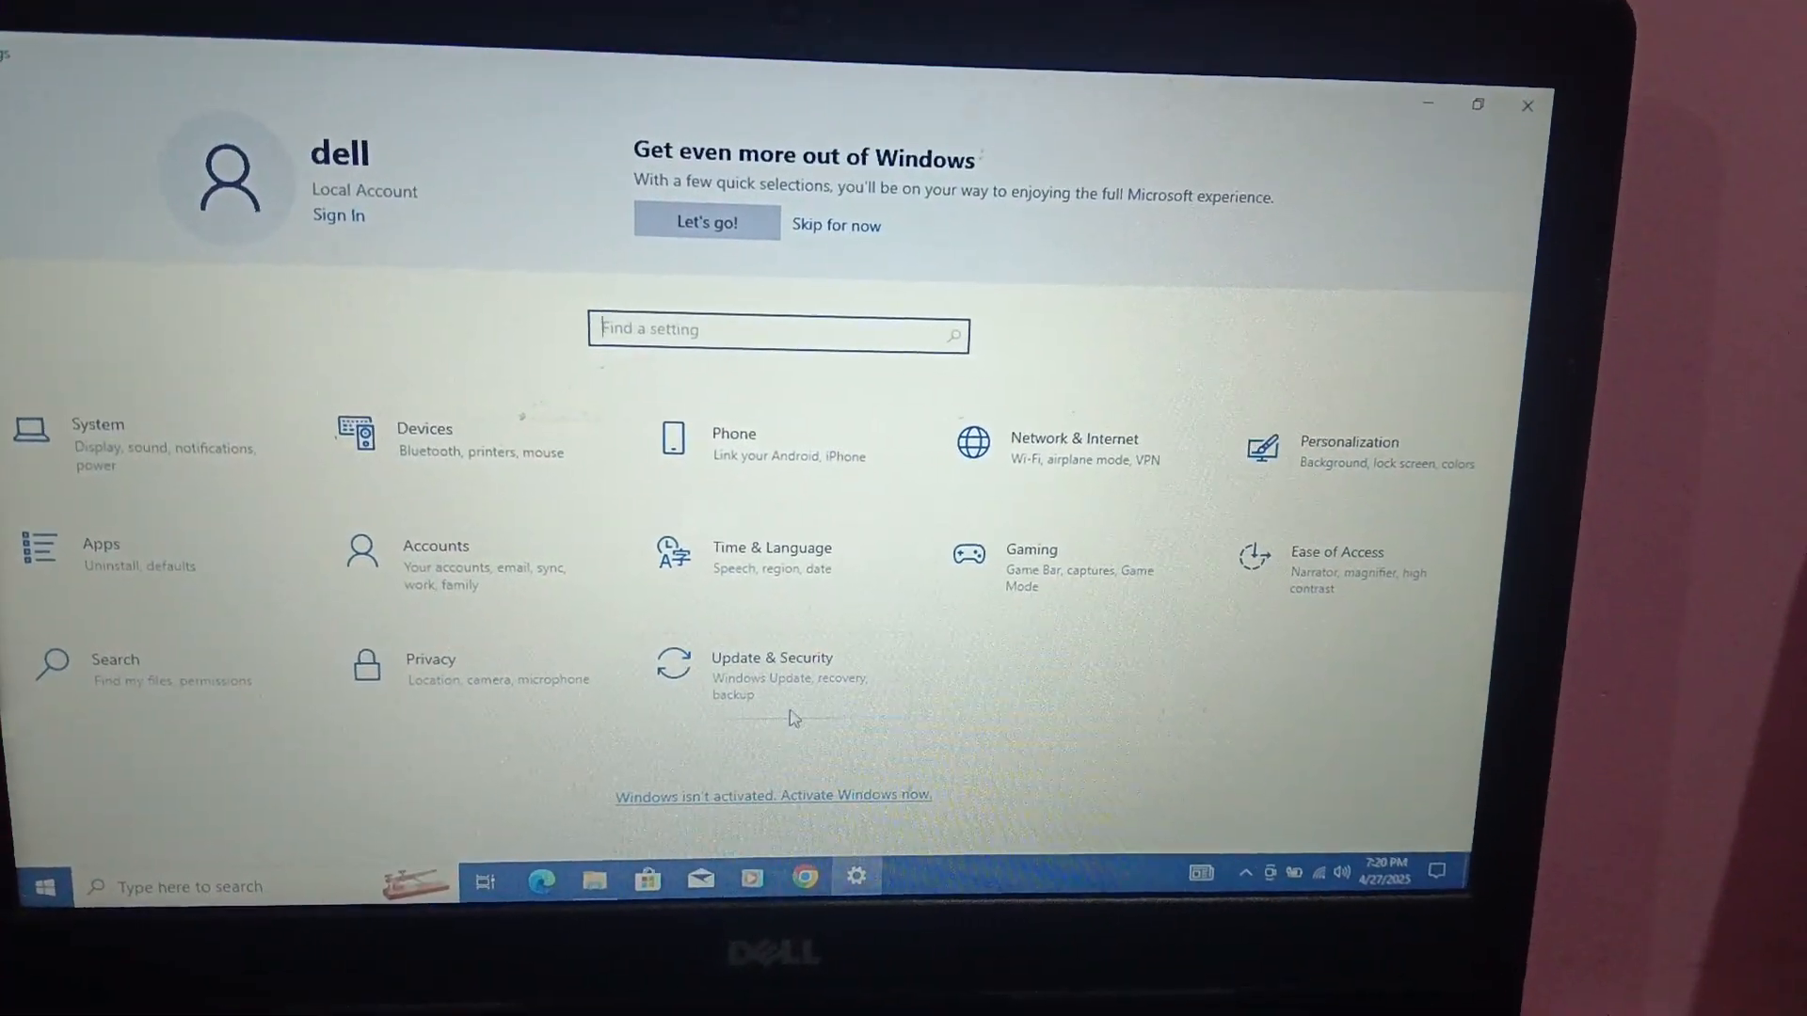
# - Go into Update & Security from the Settings home page
pyautogui.click(772, 668)
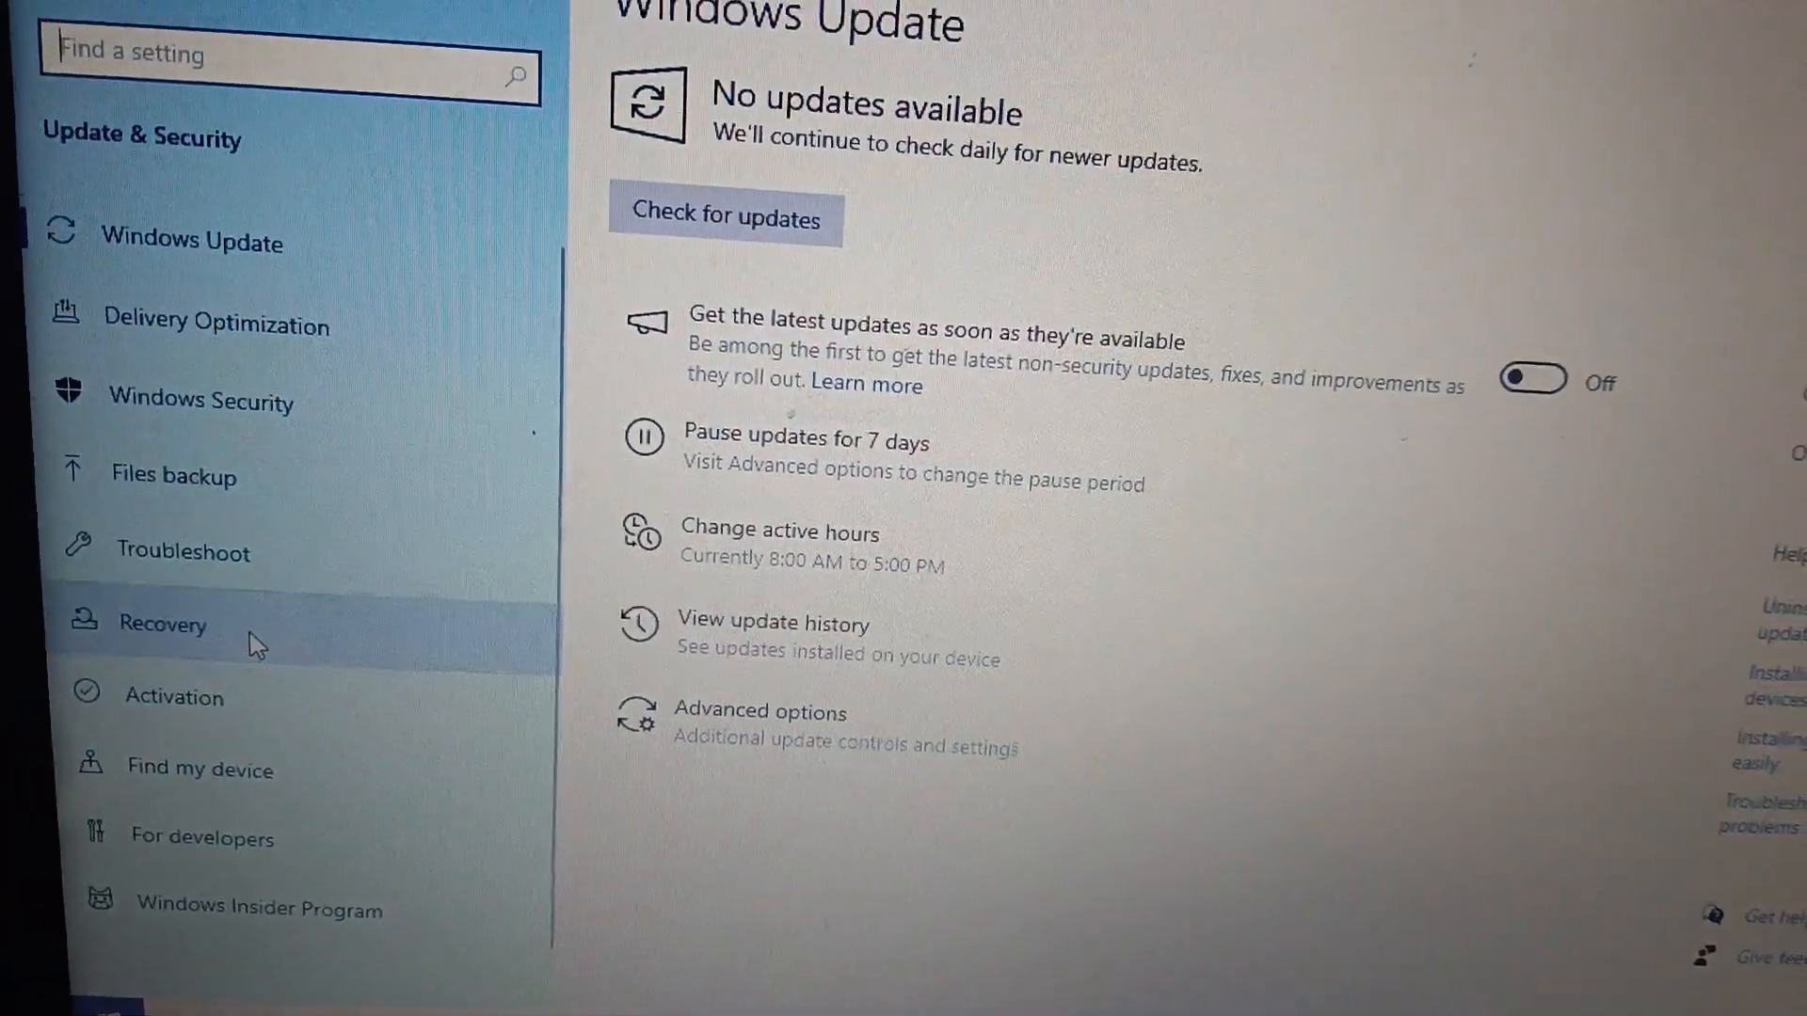
# - From Recovery, launch Get started under Go back to Windows 7
pyautogui.click(162, 623)
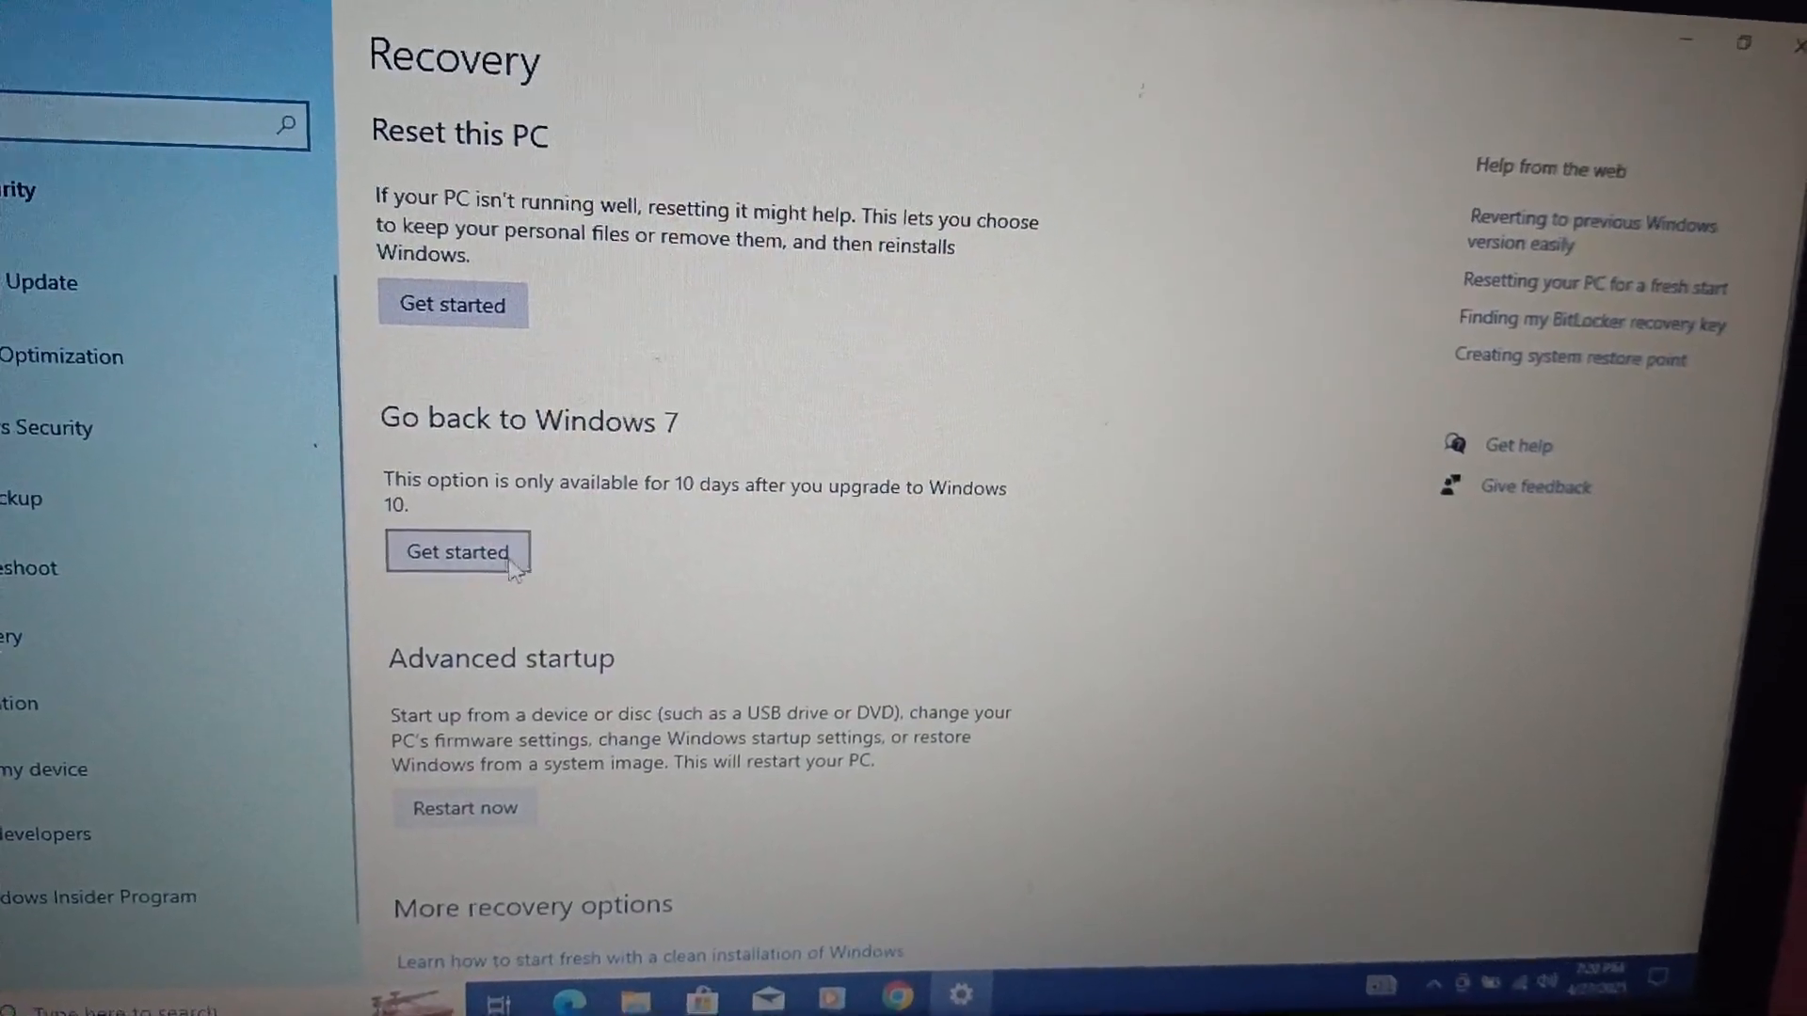
pyautogui.click(456, 551)
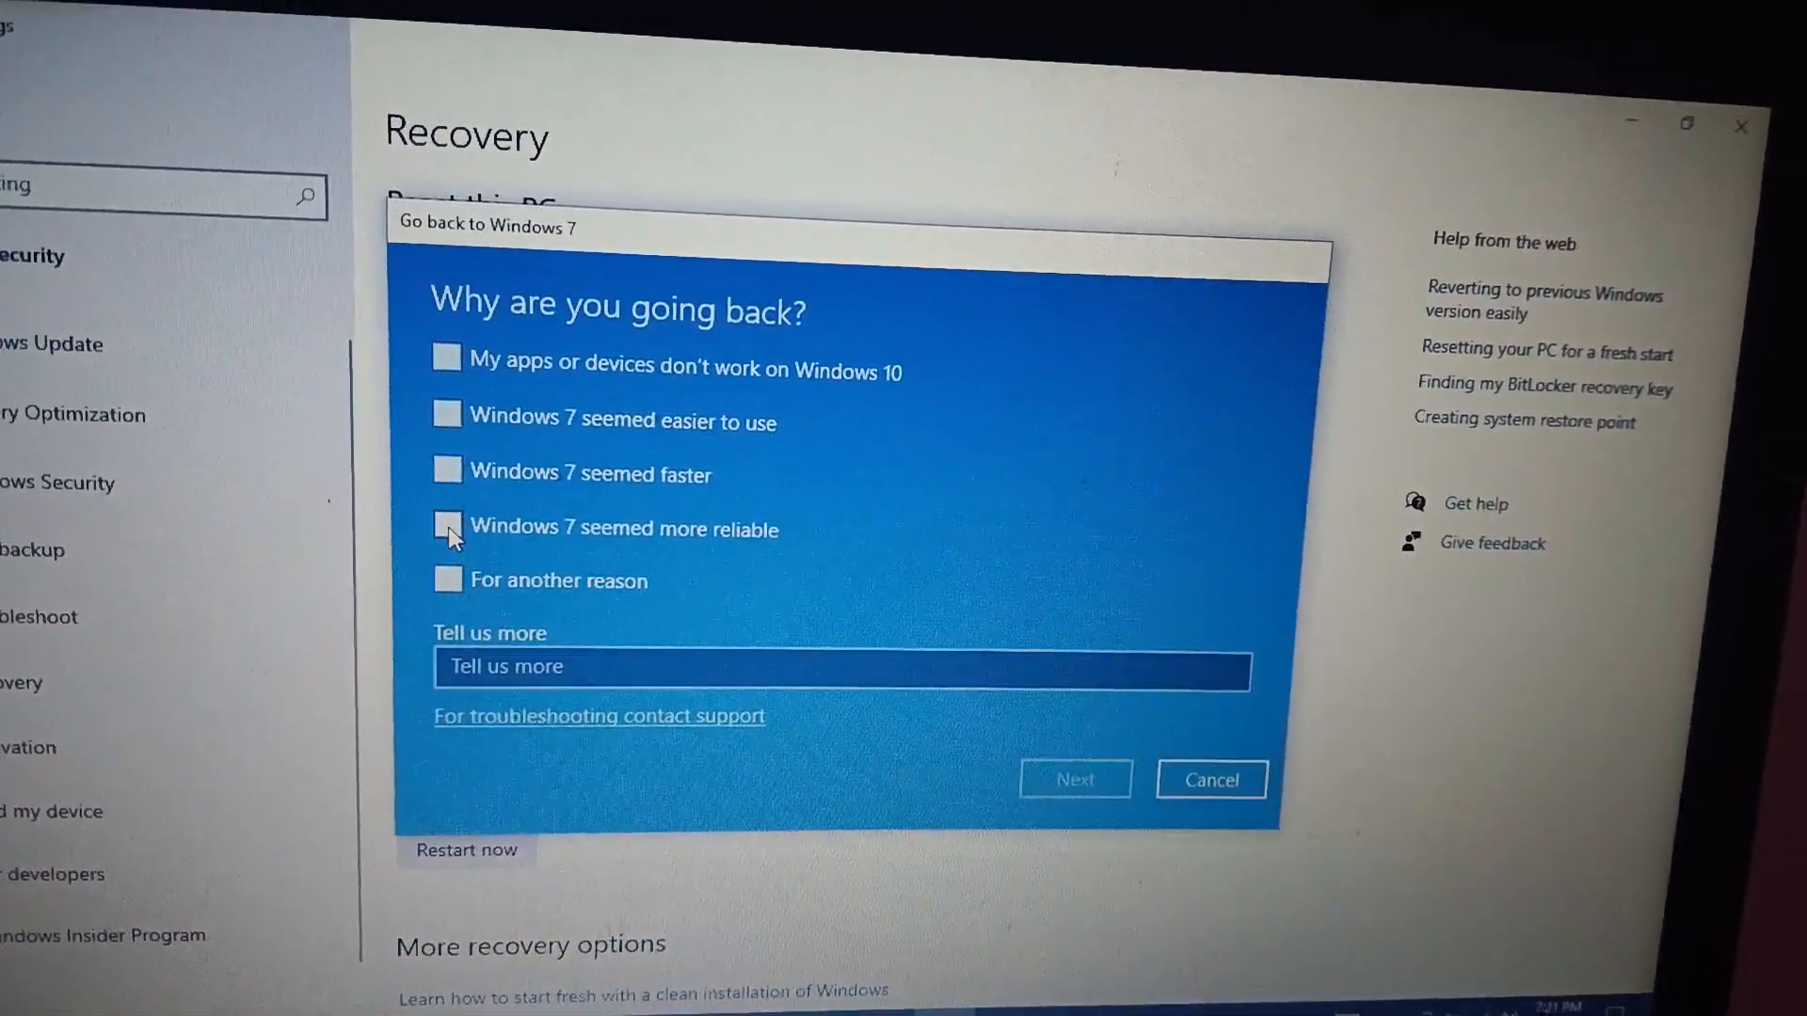
# - Choose 'Windows 7 seemed more reliable' as the reason and continue to the update-check prompt
pyautogui.click(448, 522)
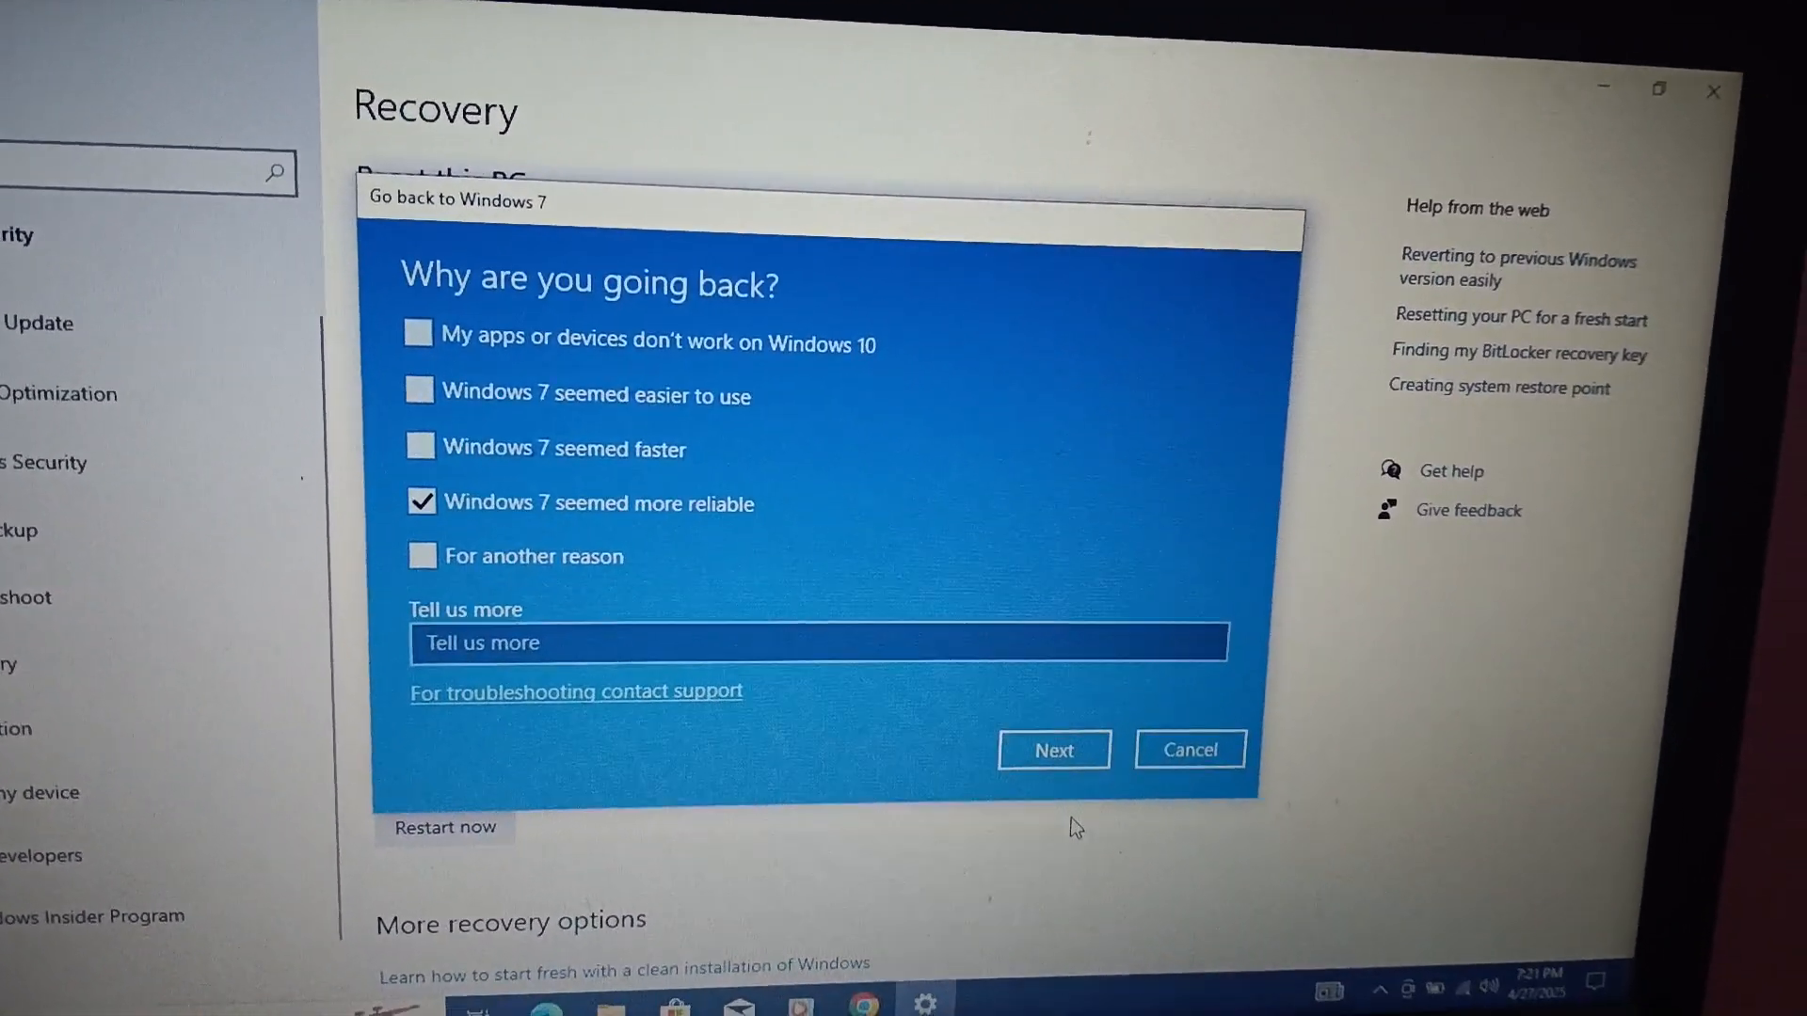
pyautogui.click(1052, 751)
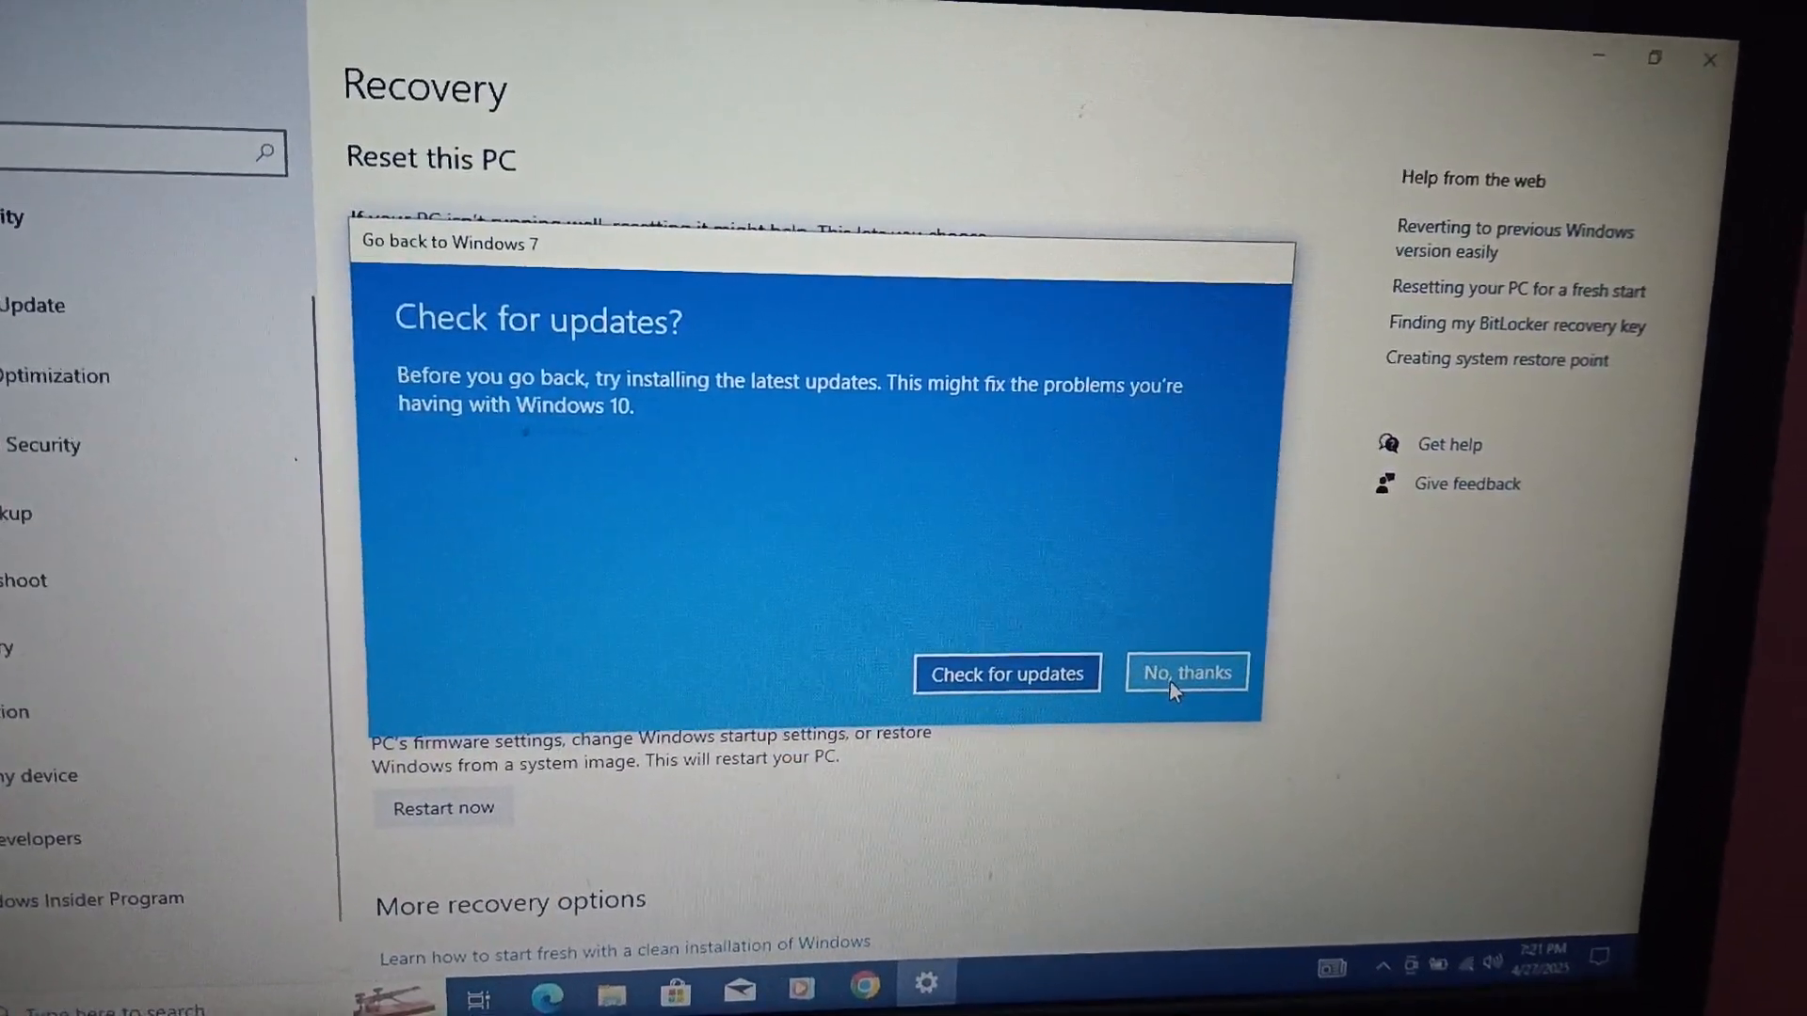
# - Decline the update check, accept the warnings and confirm Go back to Windows 7 so the PC restarts
pyautogui.click(1184, 674)
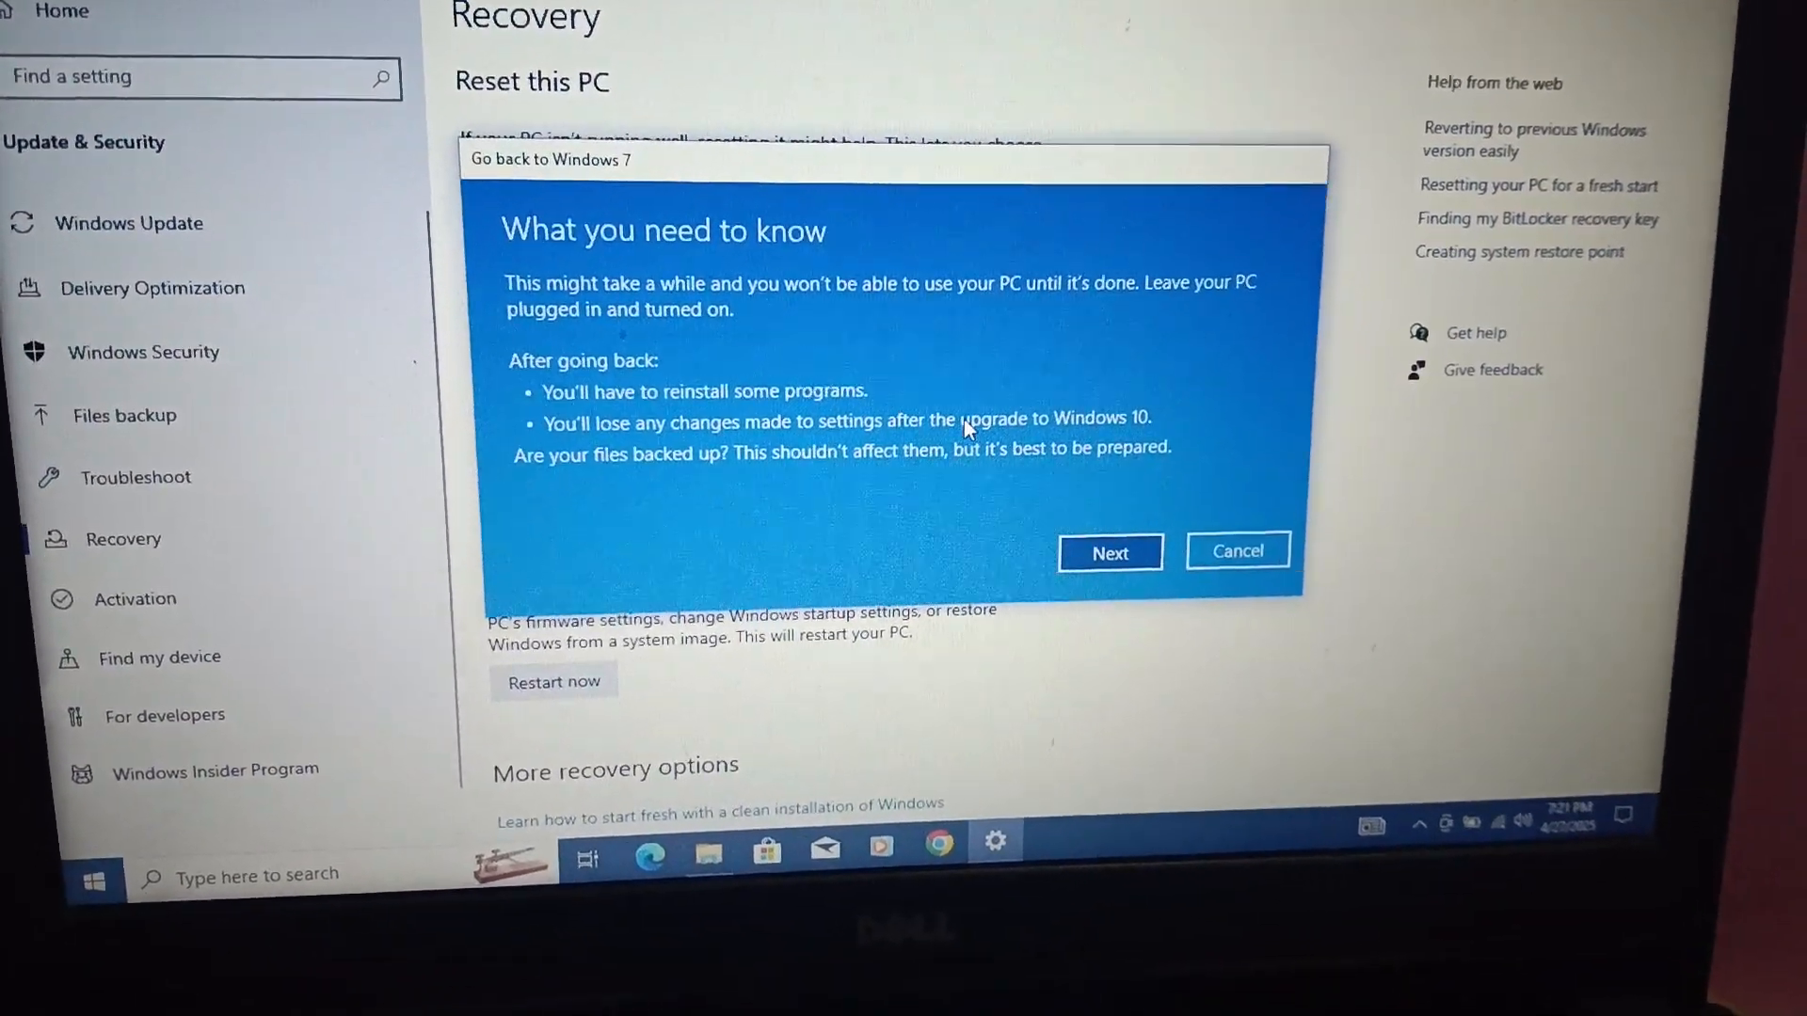
pyautogui.click(1109, 552)
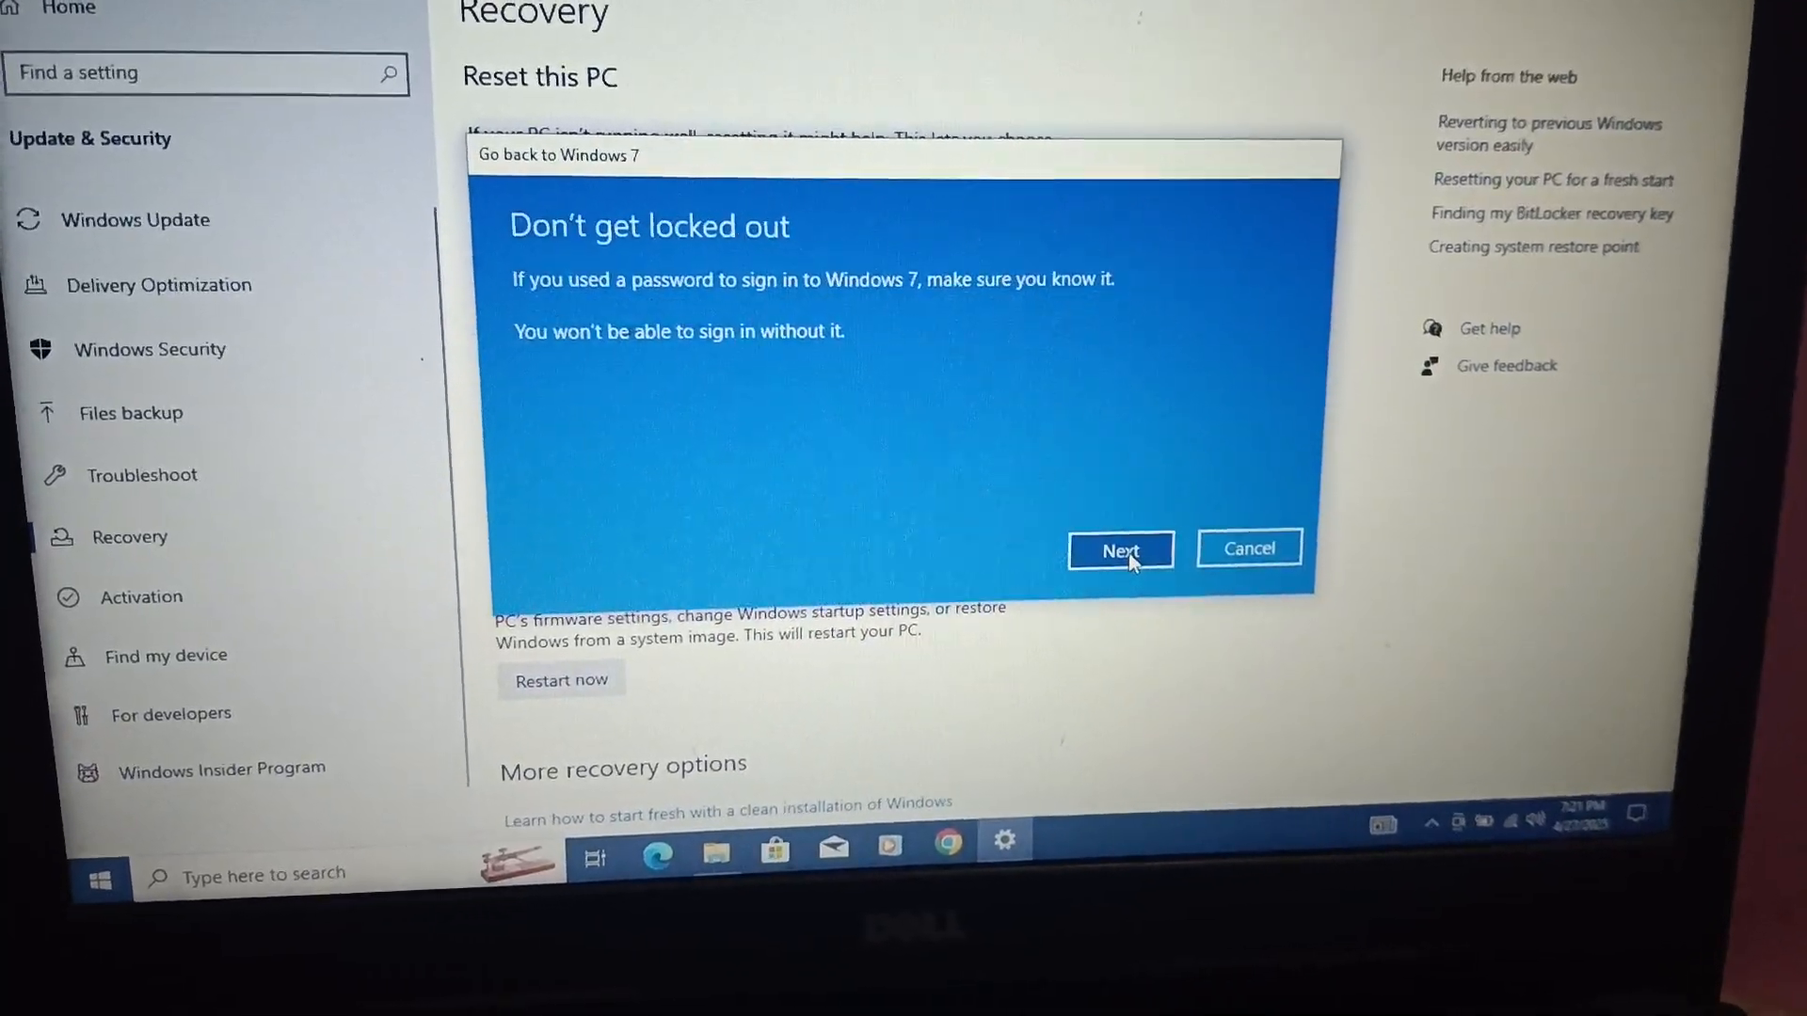
pyautogui.click(1118, 549)
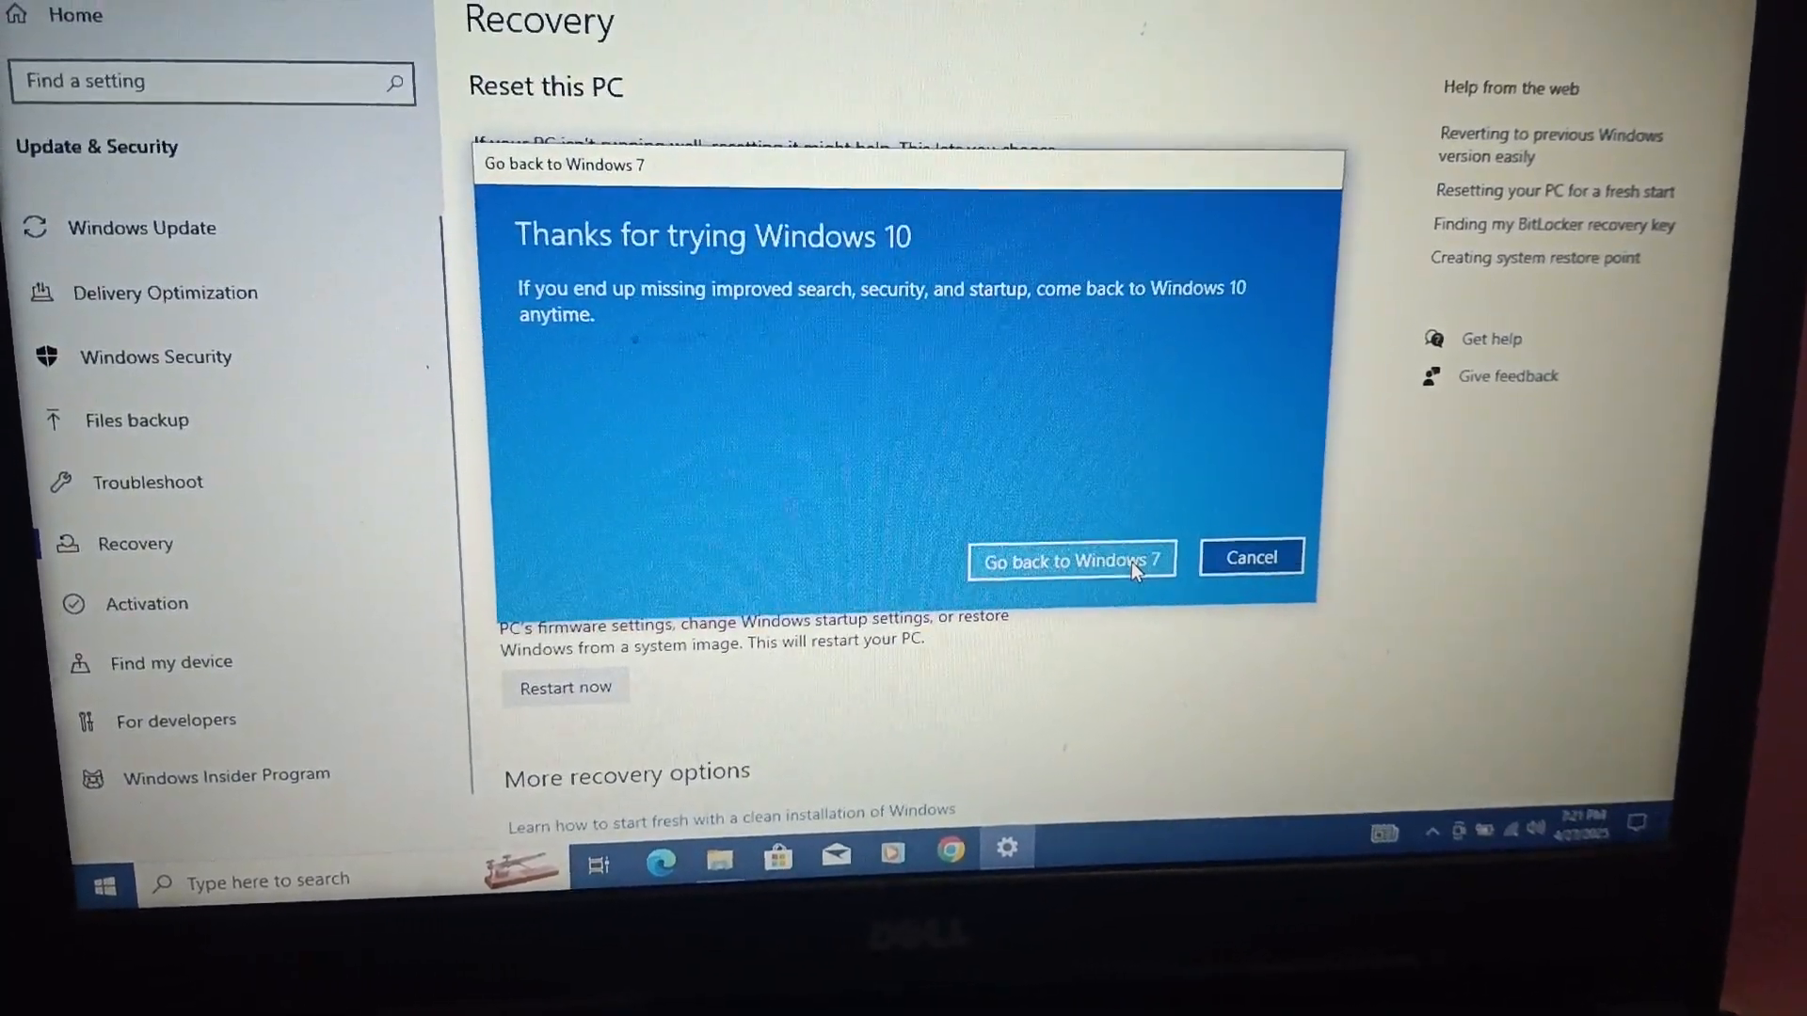
pyautogui.click(1249, 558)
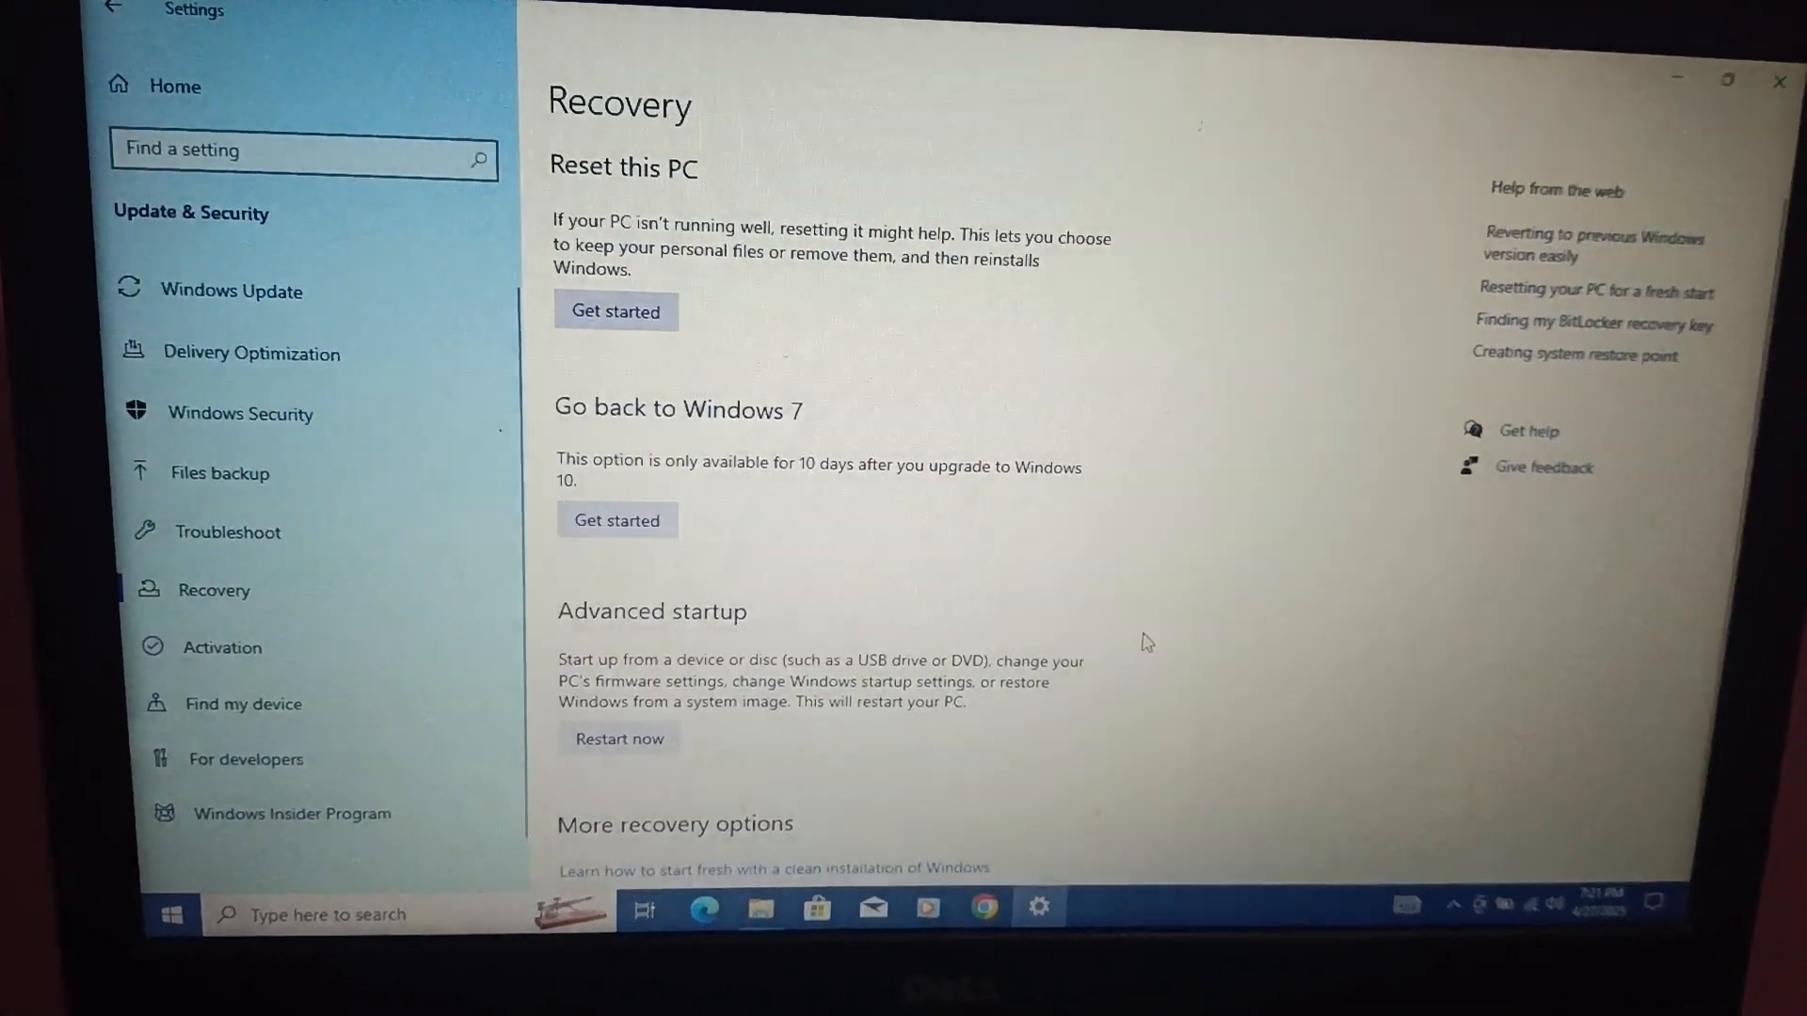
pyautogui.click(618, 738)
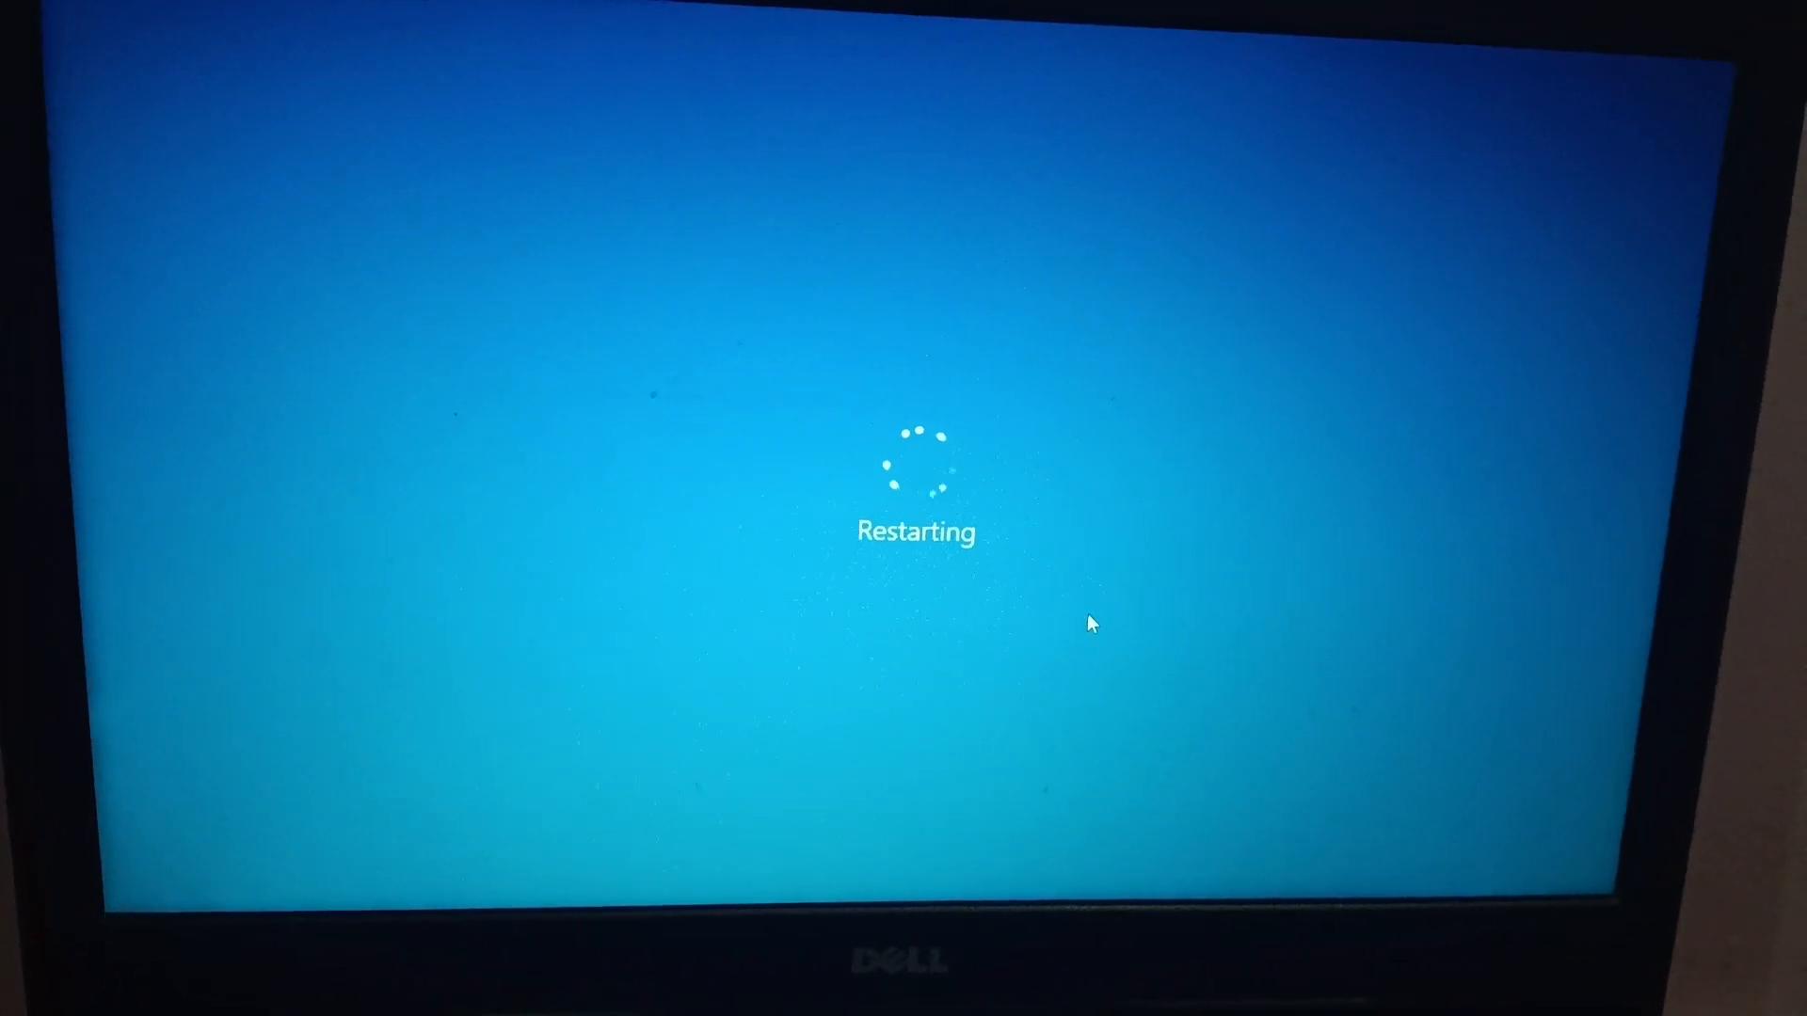